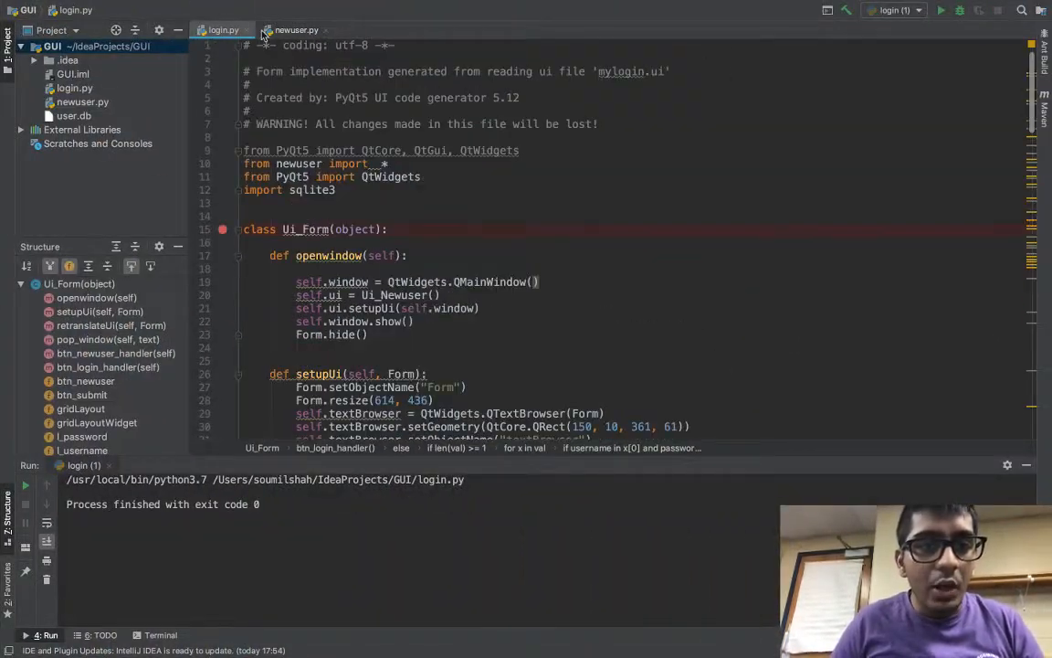
Run login.py from its tab's context menu and open the New User registration form.
left_click(296, 30)
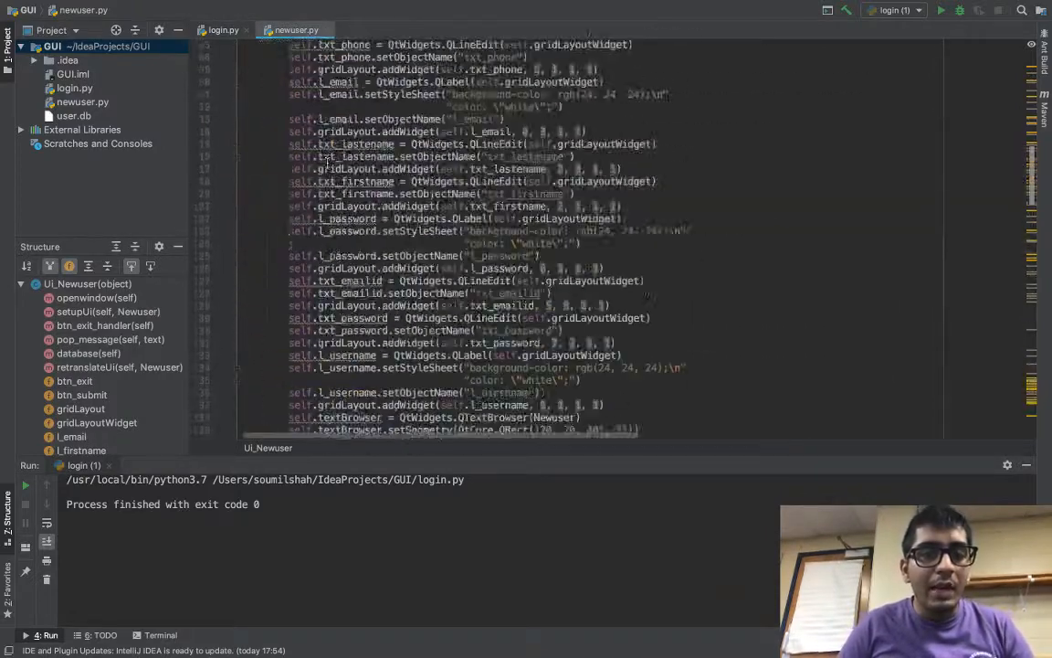
left_click(223, 31)
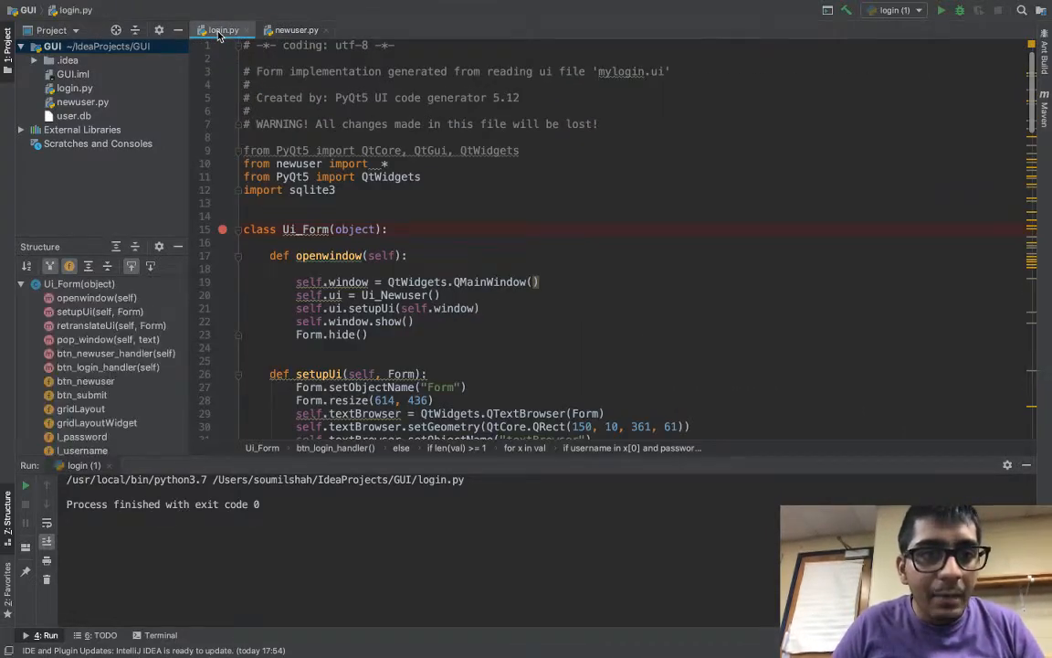
right_click(224, 30)
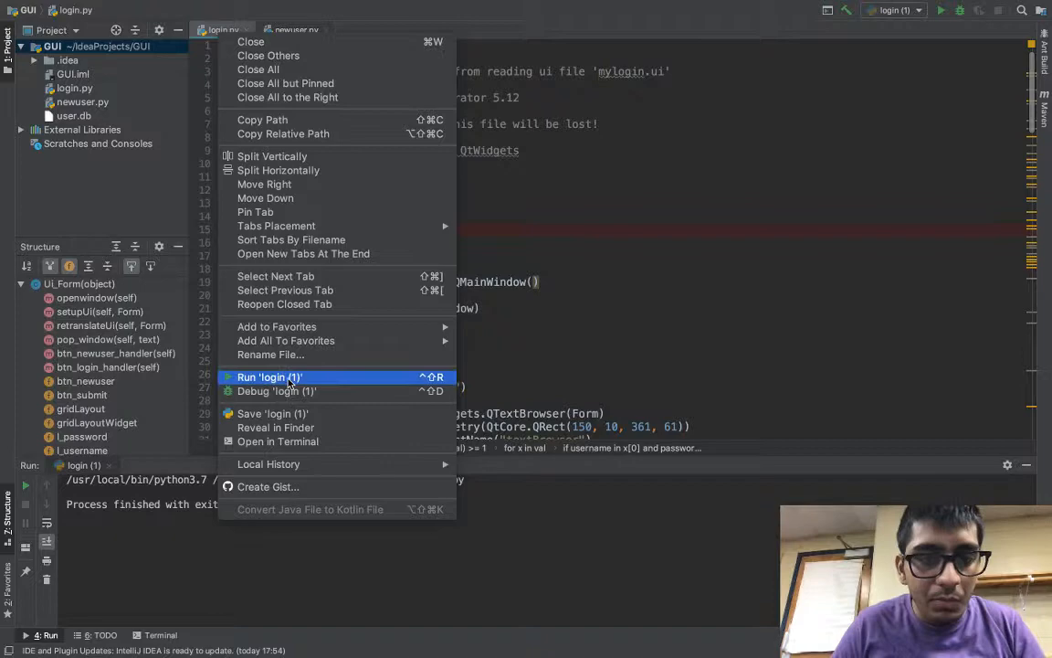
left_click(268, 377)
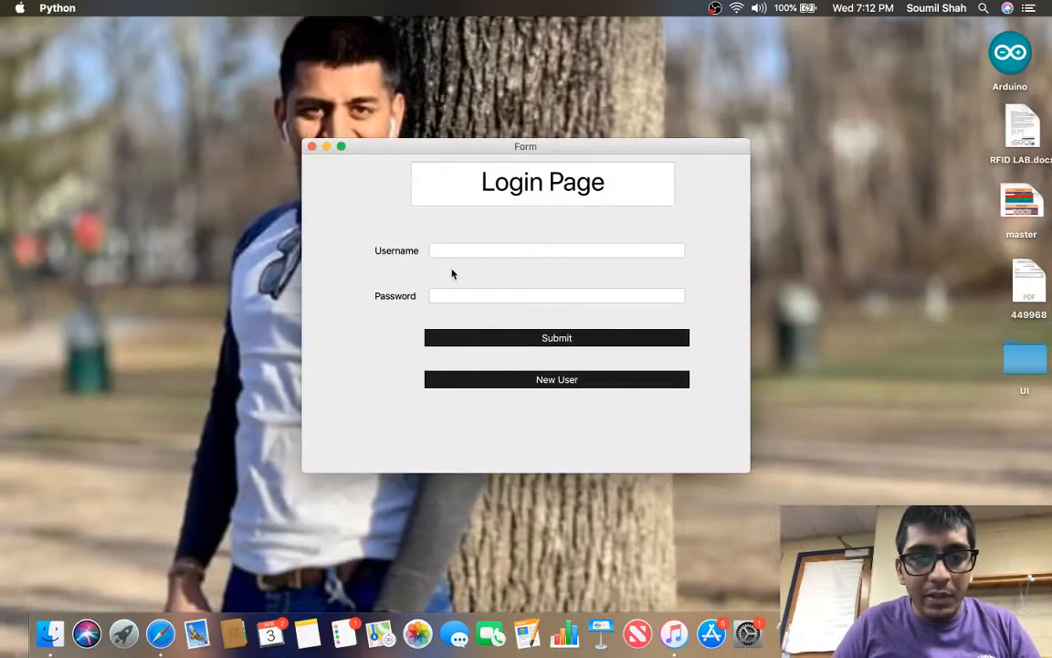
left_click(556, 379)
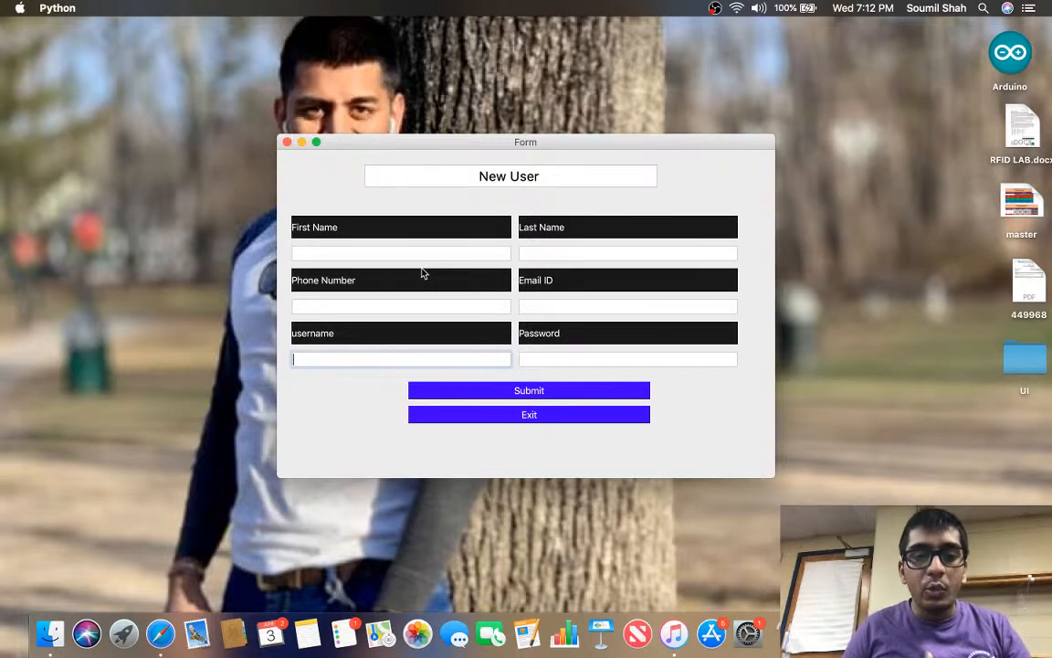
left_click(400, 253)
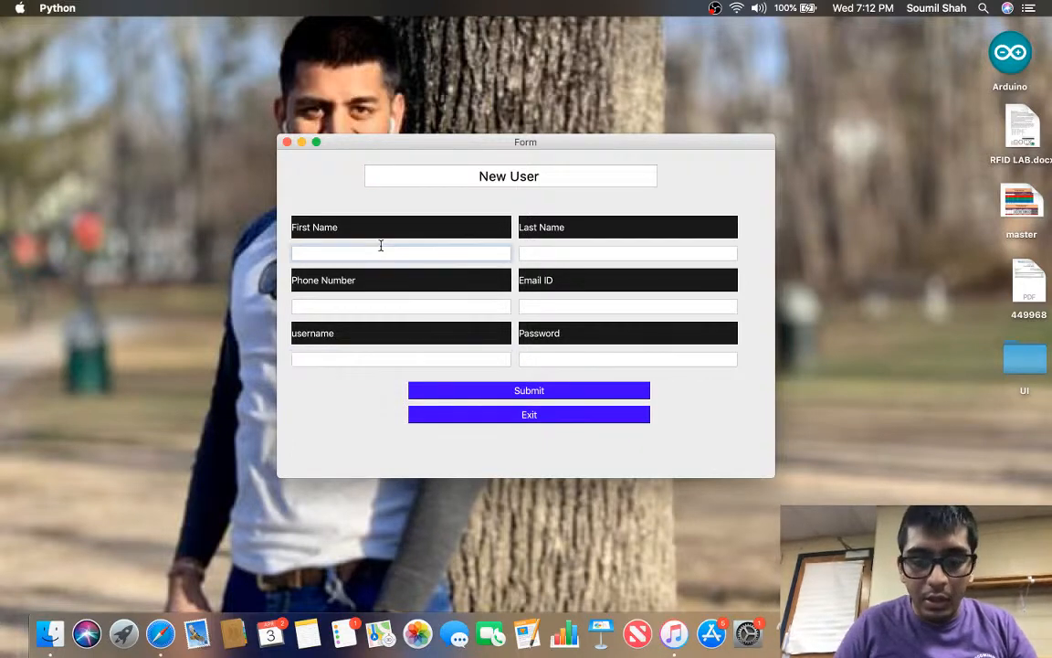
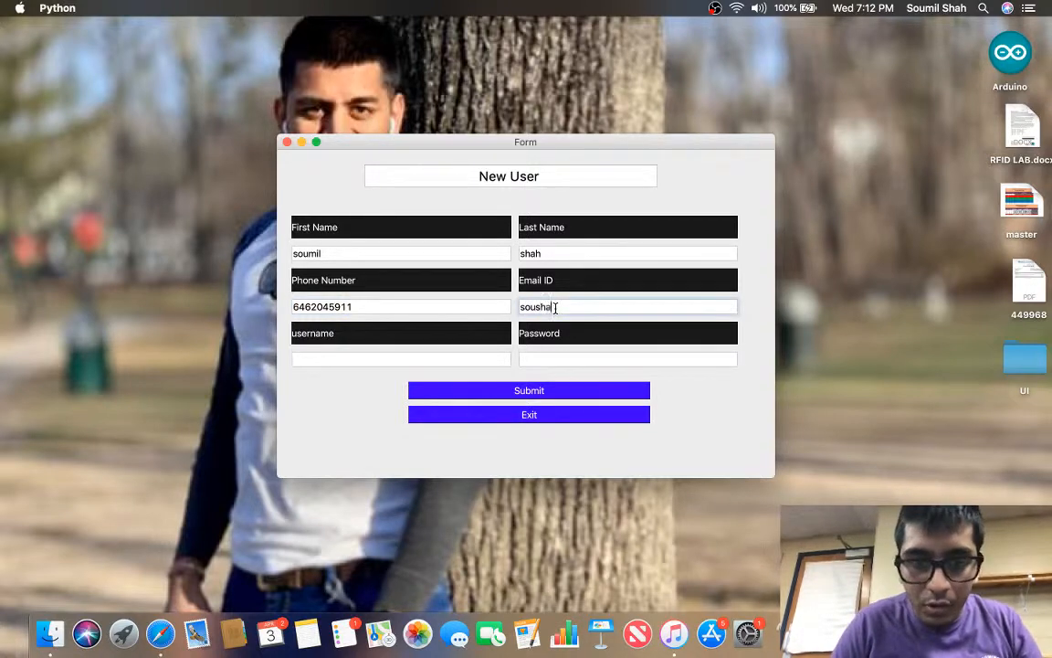
type("@my.bri")
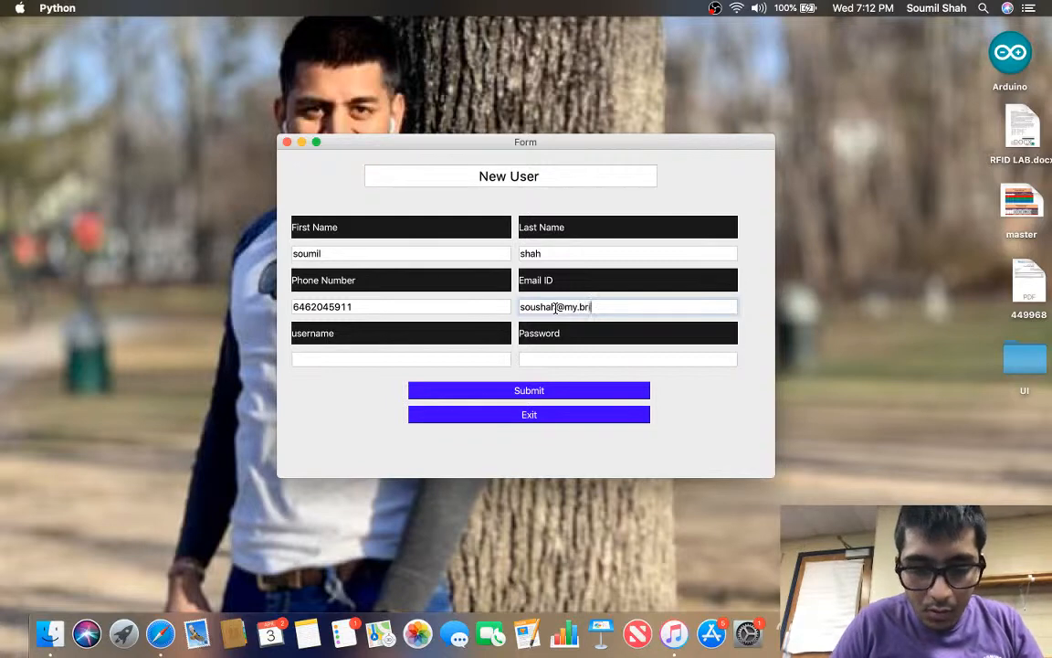
type("dgeport.edu")
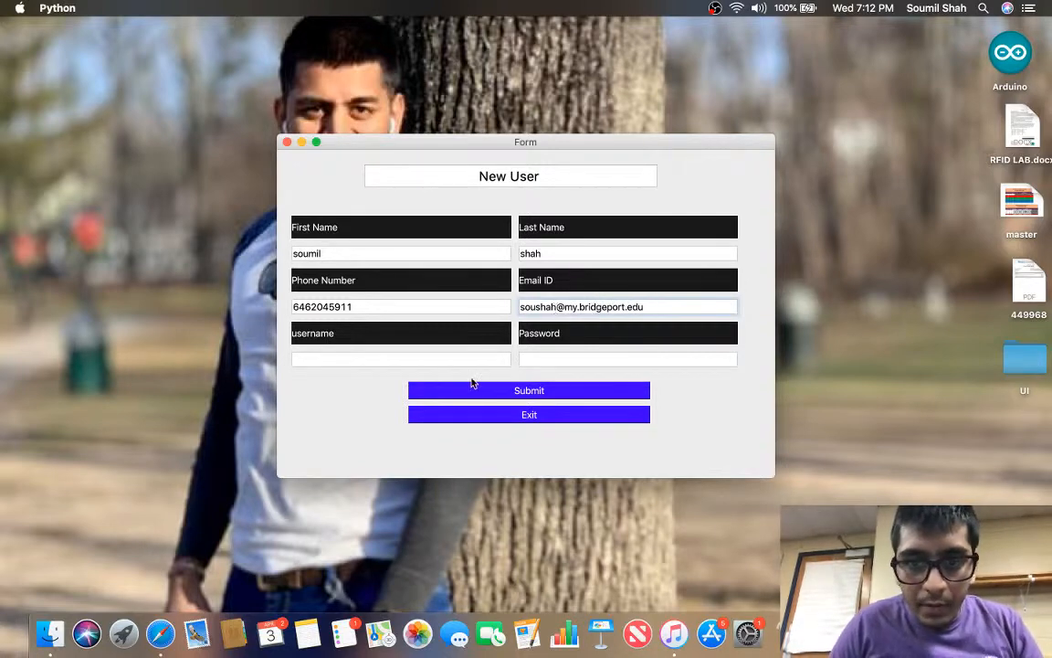
left_click(400, 359)
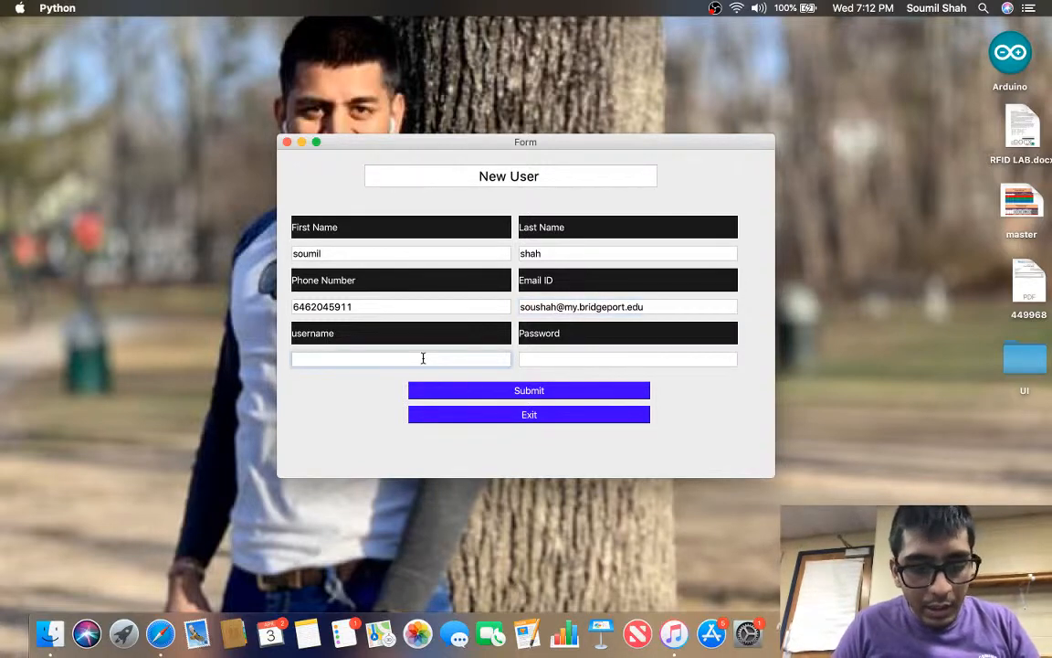
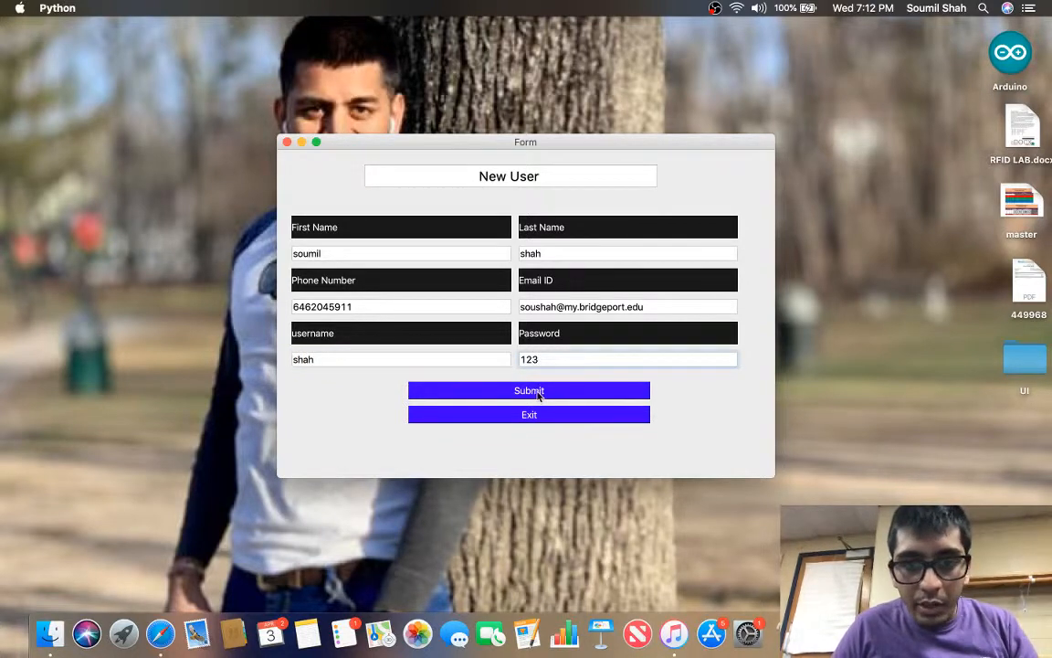
left_click(529, 390)
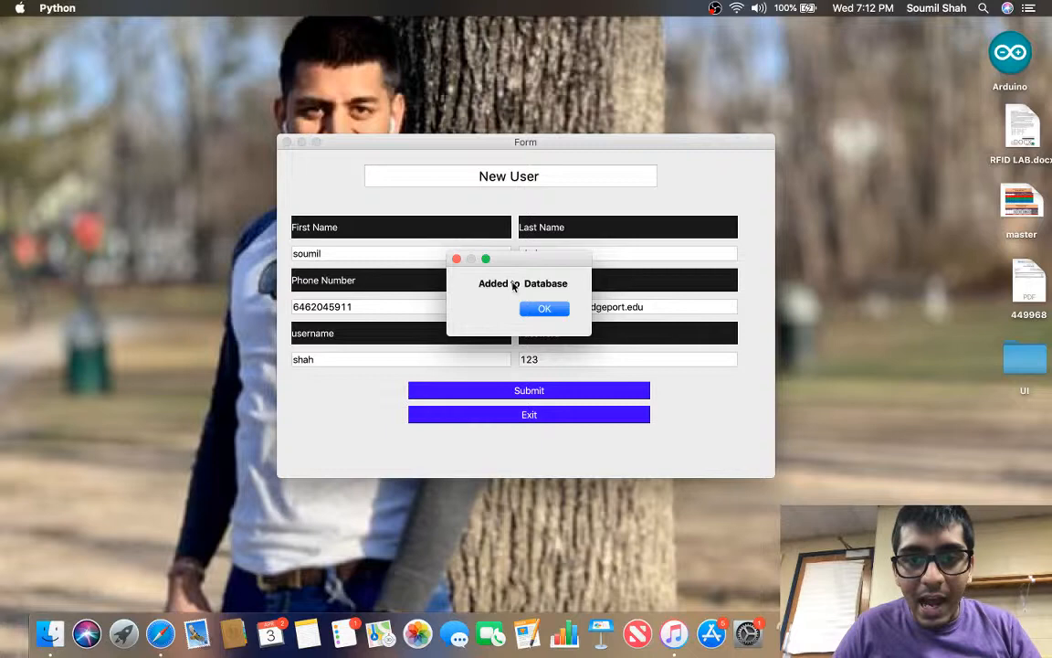
left_click(544, 308)
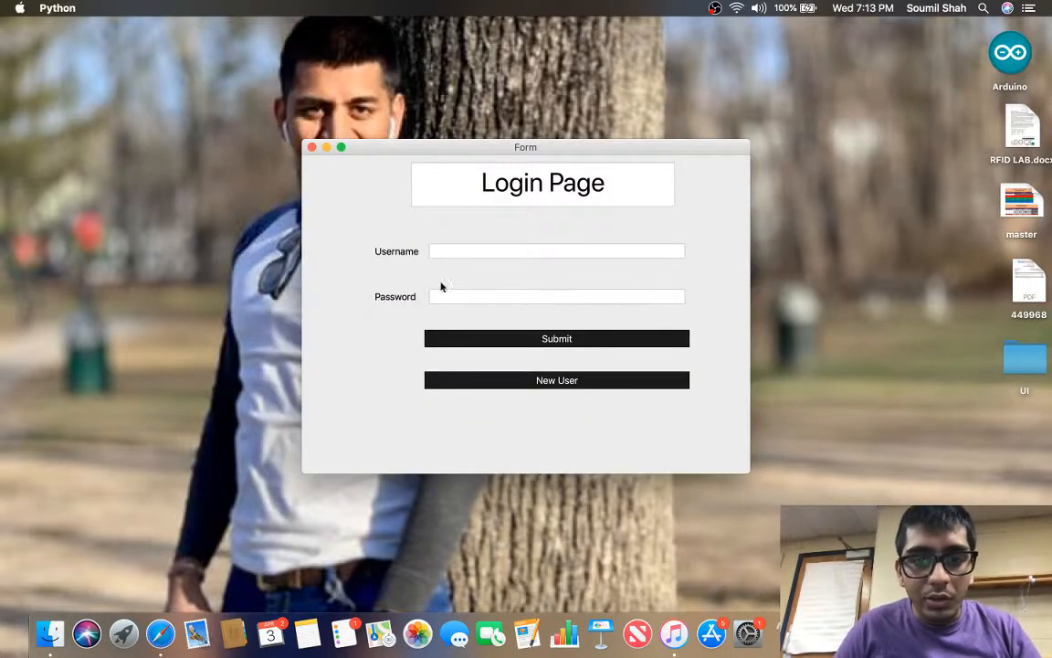
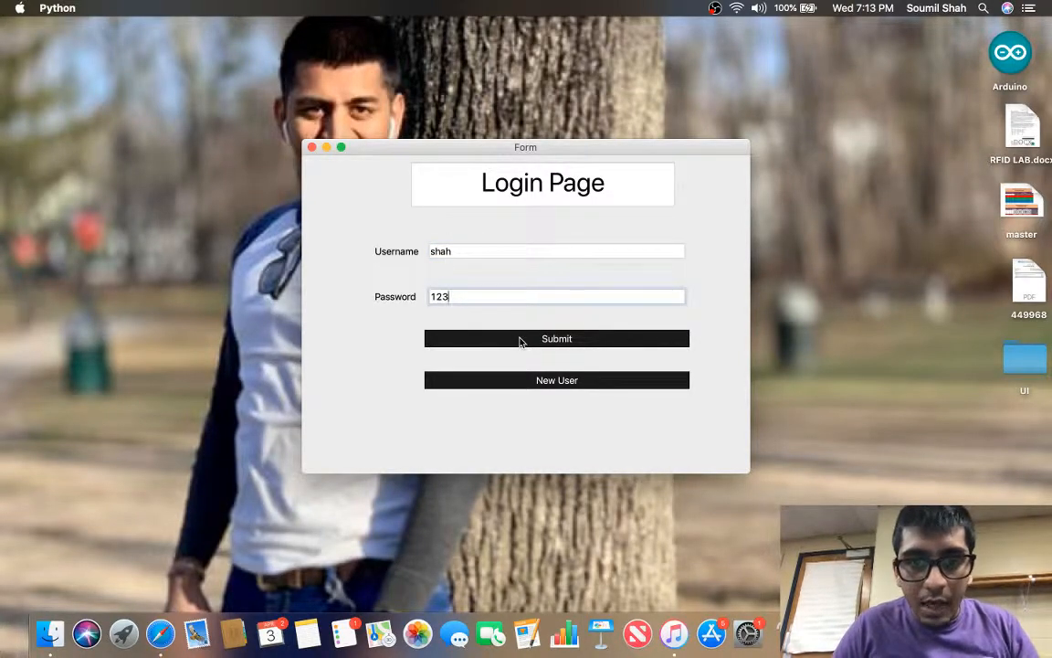
left_click(556, 338)
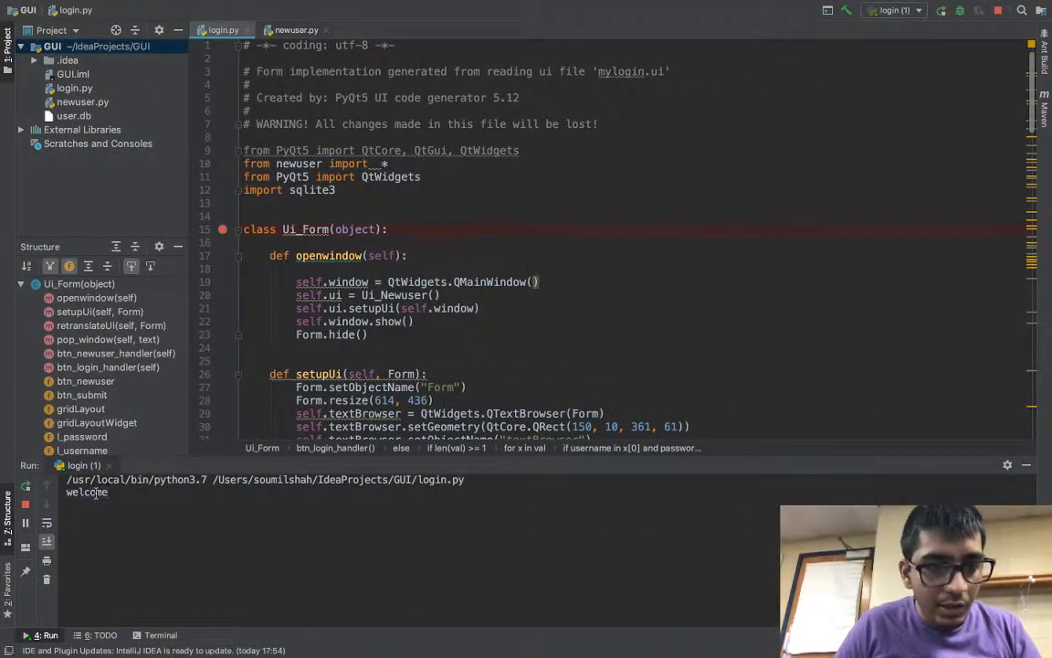